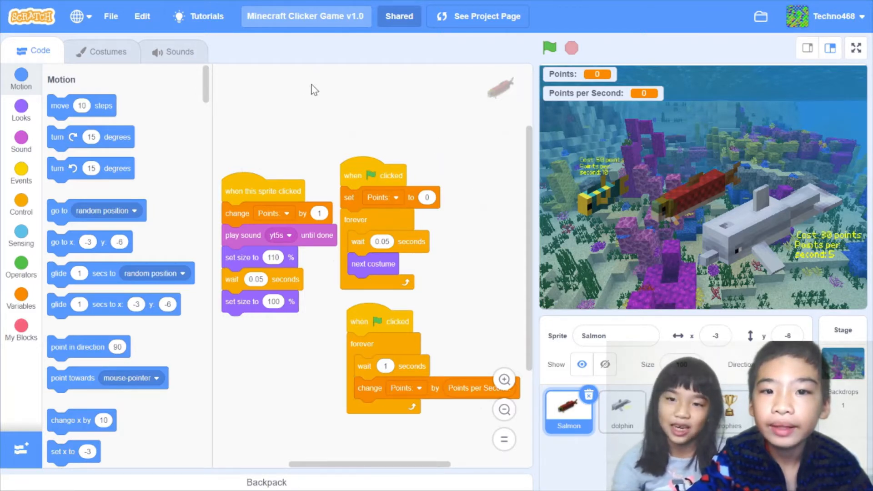
mouse_move(387, 59)
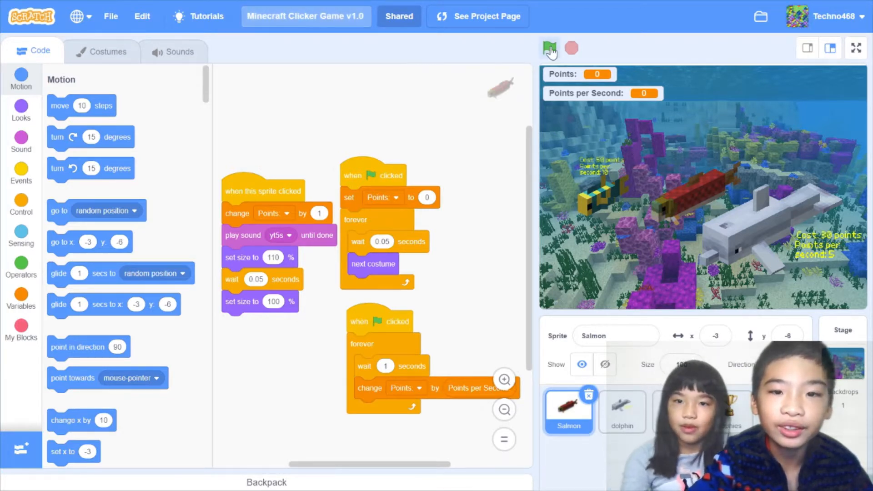
- Run the clicker game, click the salmon three times to earn points, then stop it
click(549, 48)
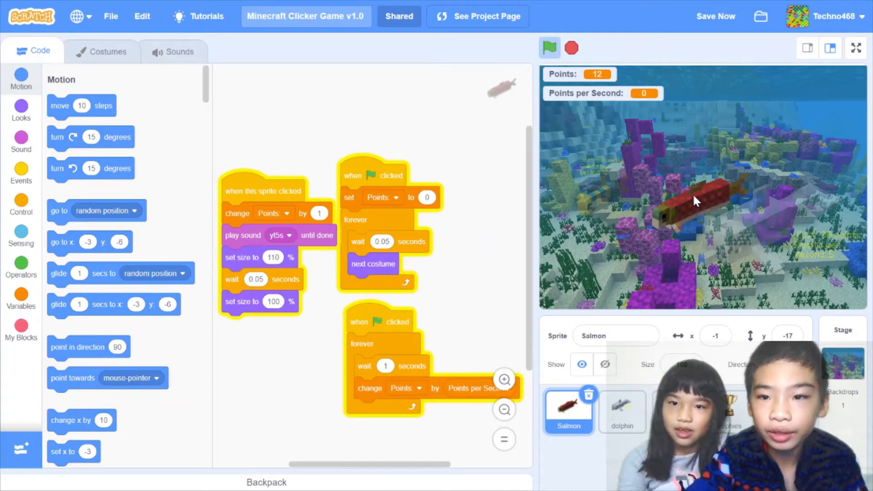
click(693, 201)
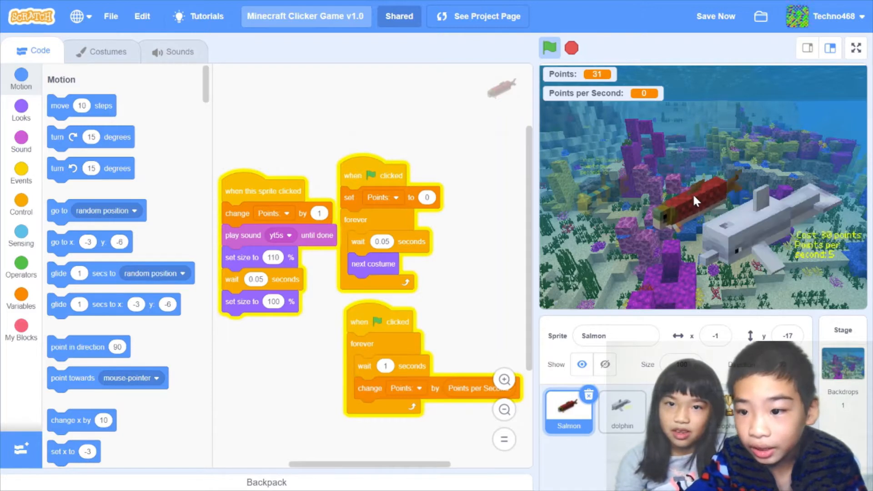
click(696, 201)
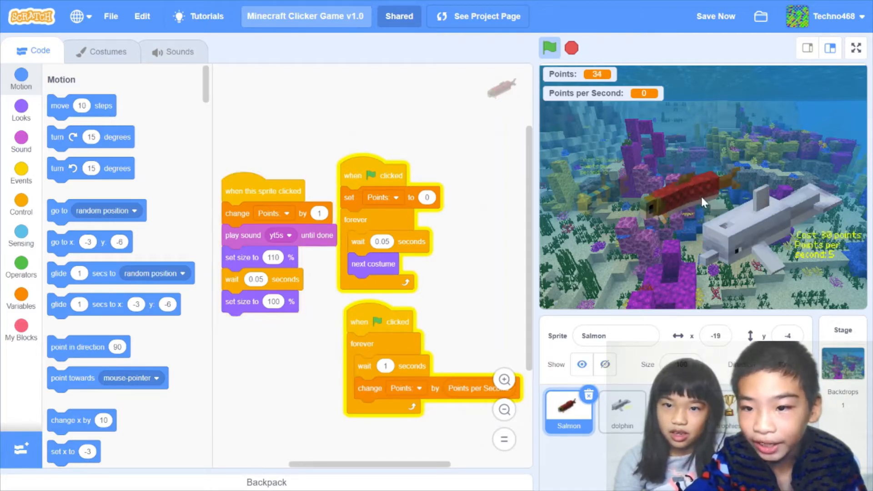
click(702, 201)
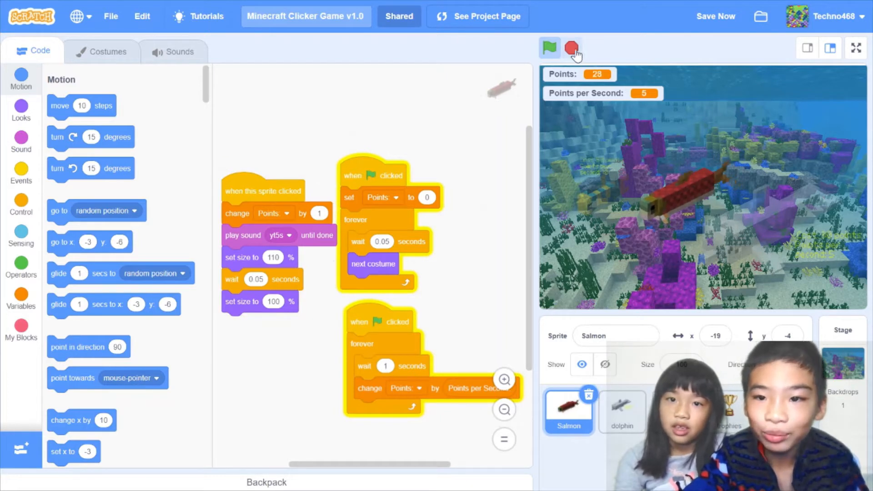
click(573, 47)
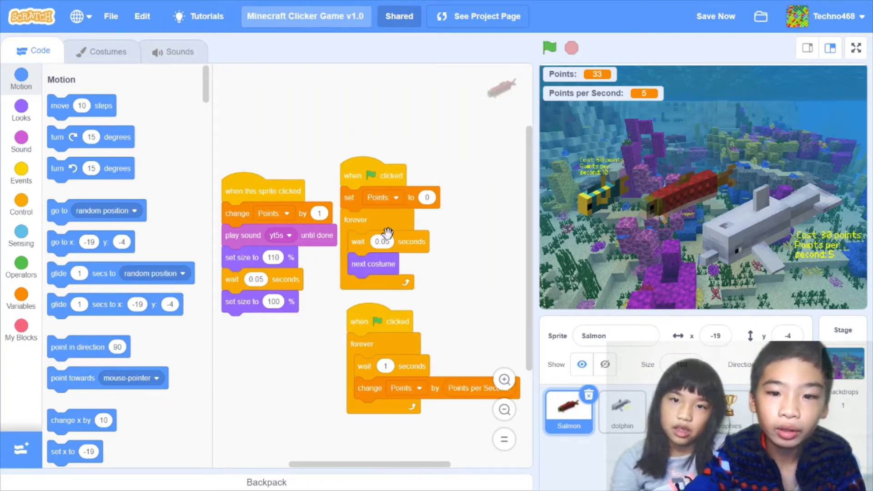
mouse_move(543, 113)
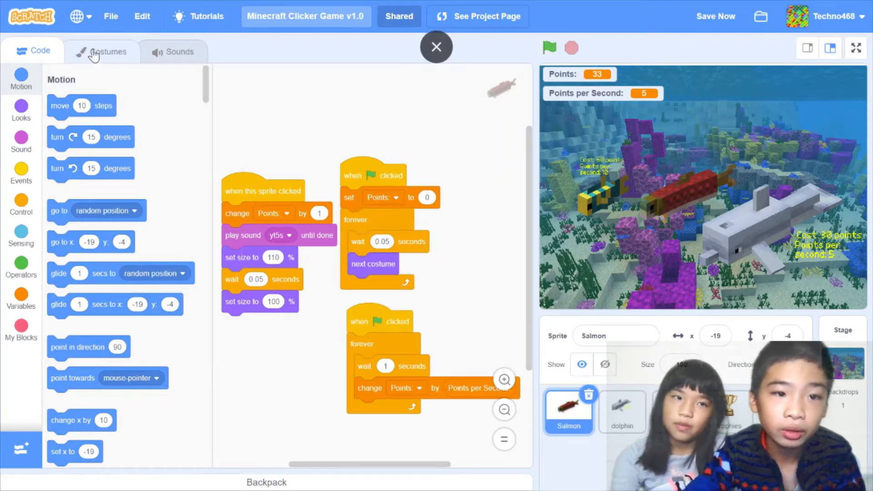
click(102, 51)
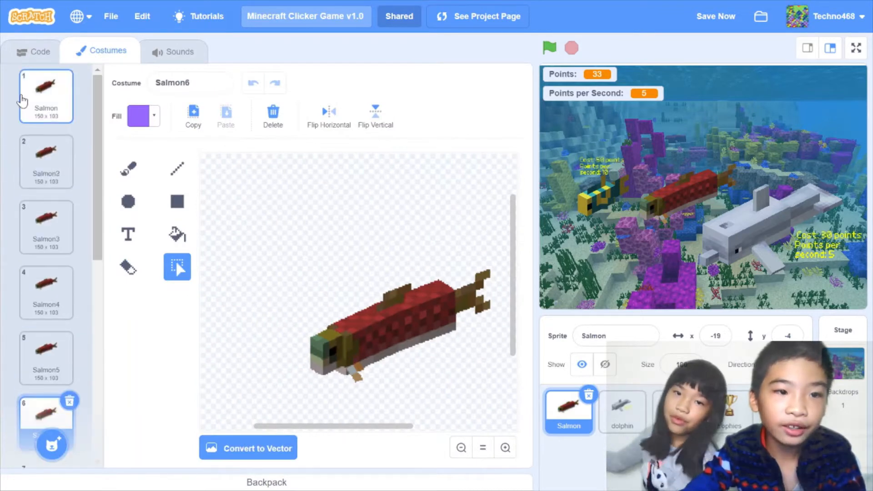
click(32, 51)
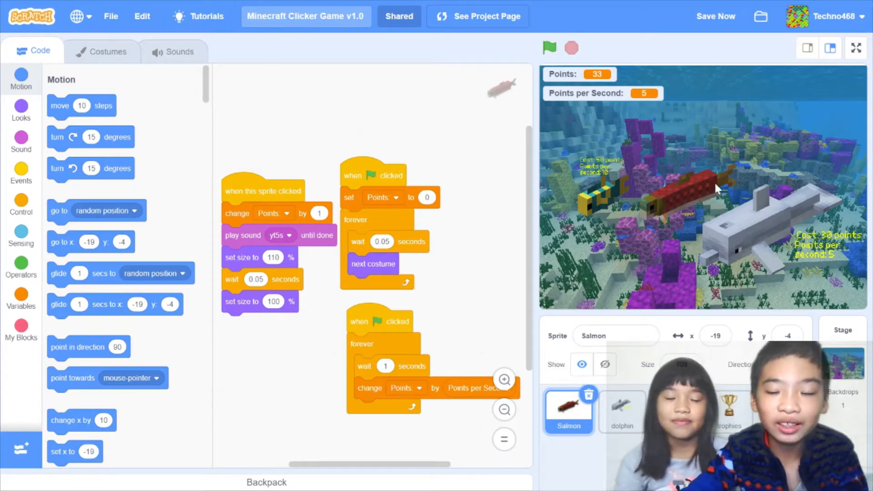
mouse_move(703, 177)
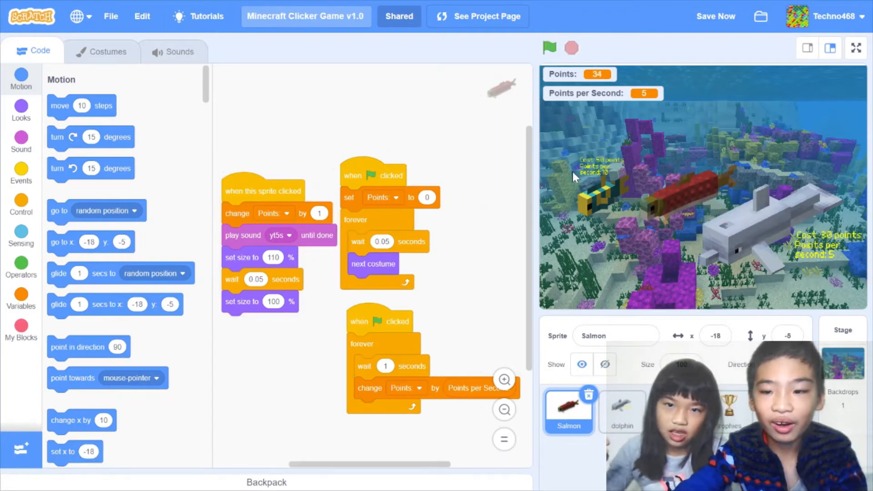
mouse_move(583, 249)
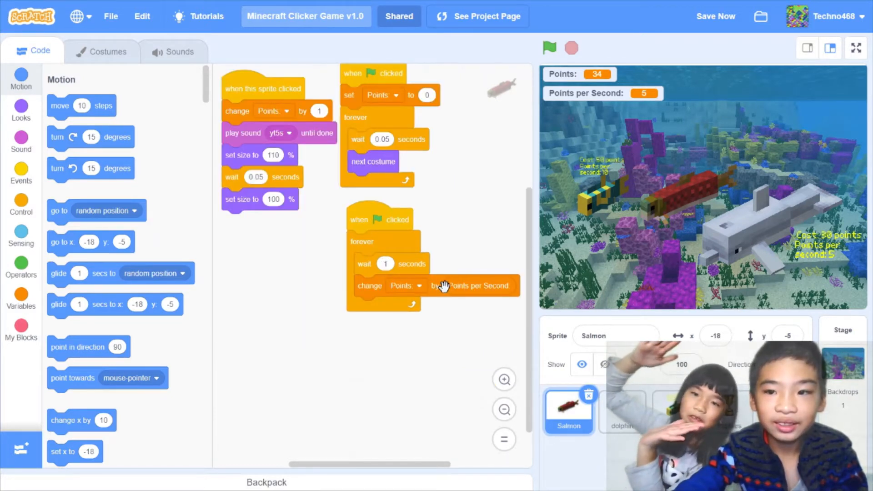
- Run the game to test the loop adding Points per Second to Points
click(548, 47)
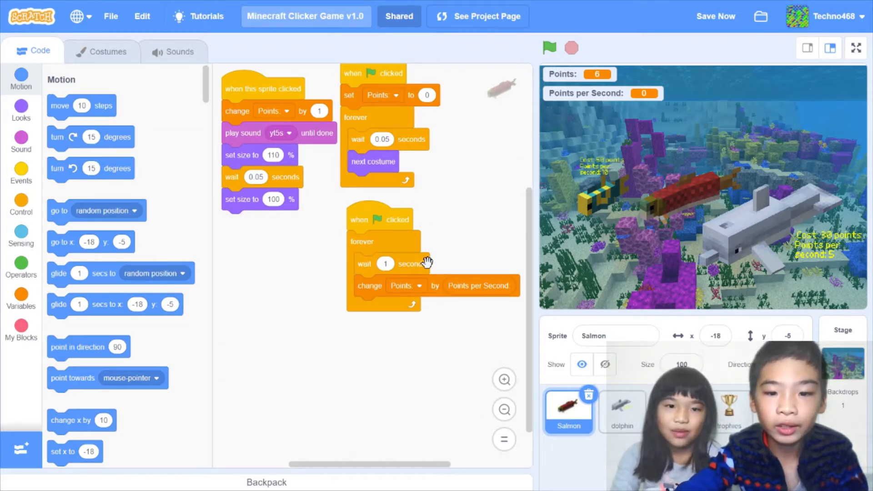
mouse_move(504, 285)
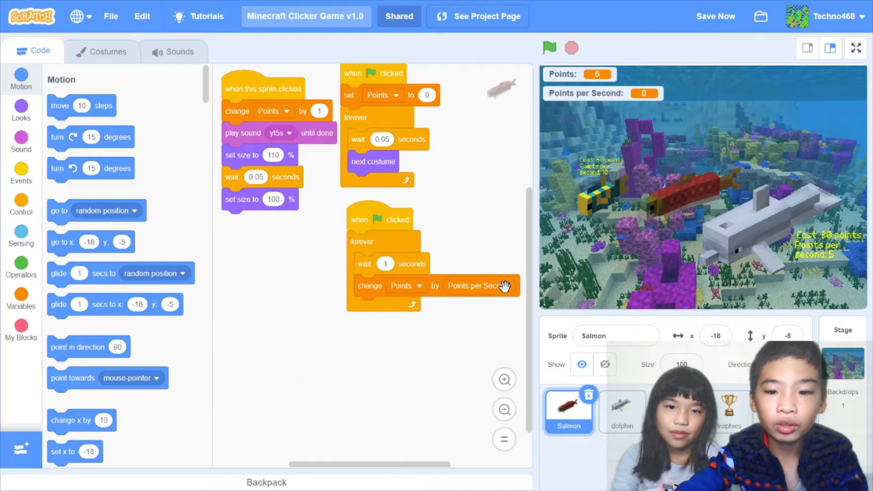
mouse_move(596, 175)
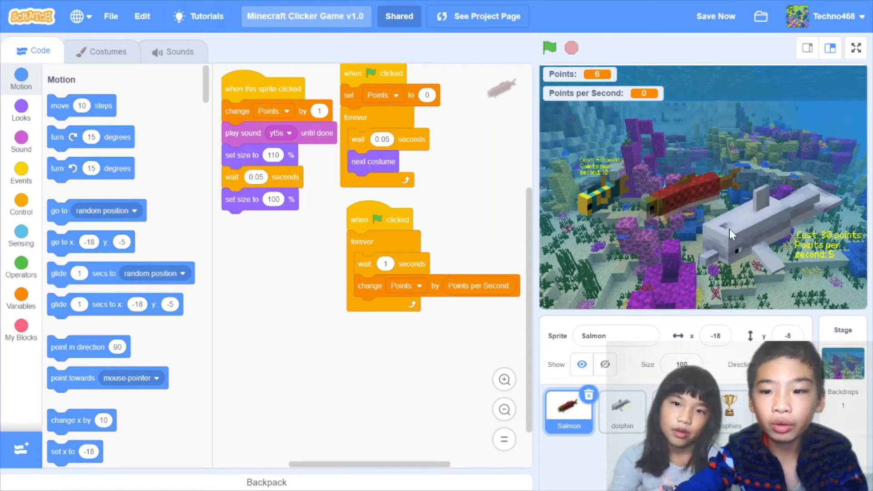
mouse_move(528, 225)
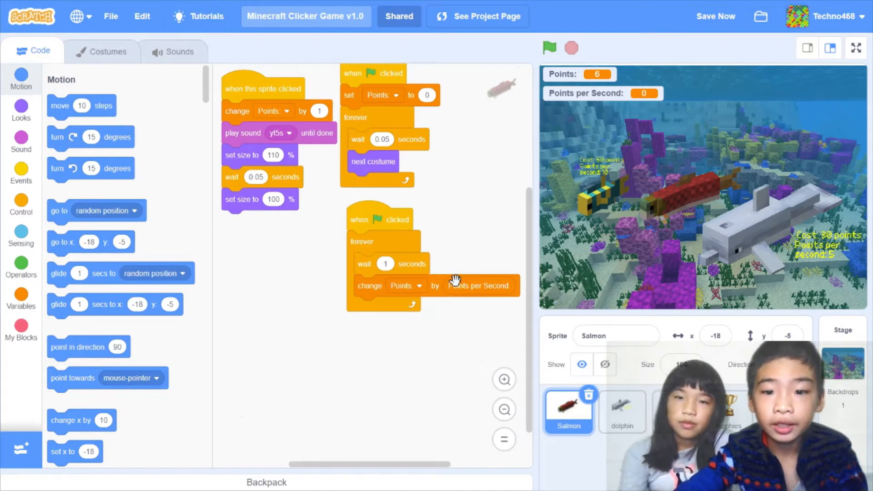
mouse_move(652, 316)
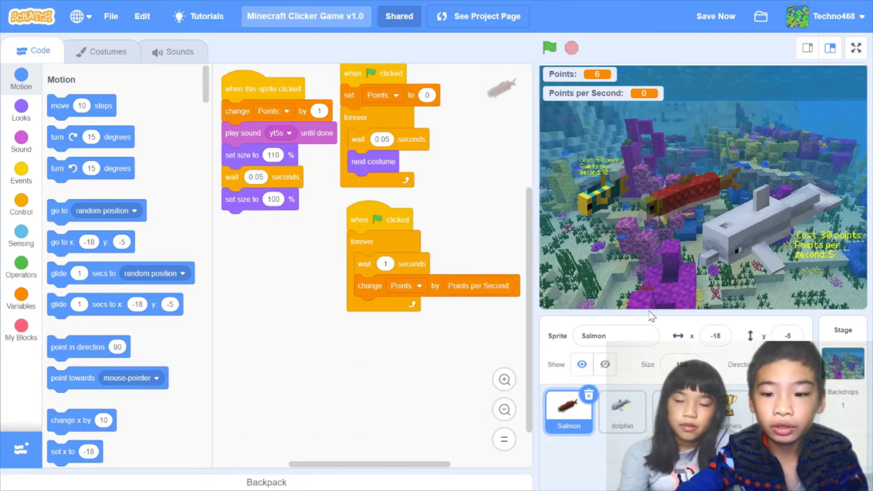
- Select the dolphin sprite, look through its costumes, then return to its code
click(622, 412)
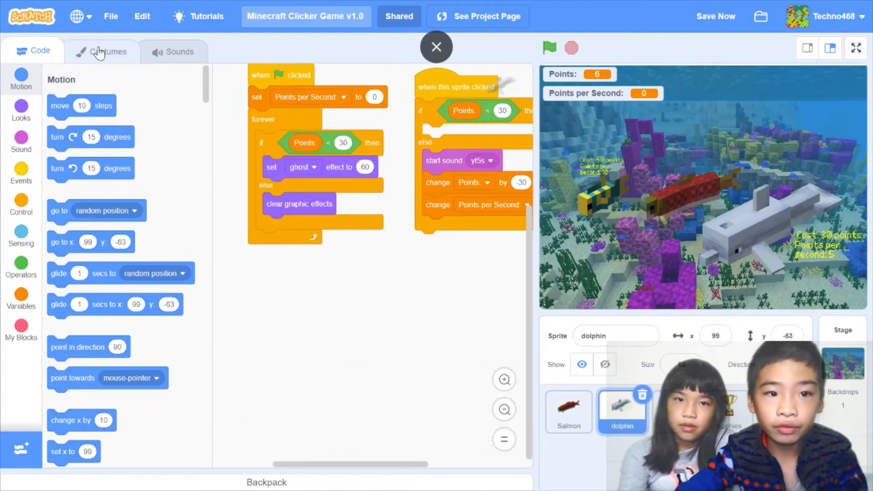
click(102, 52)
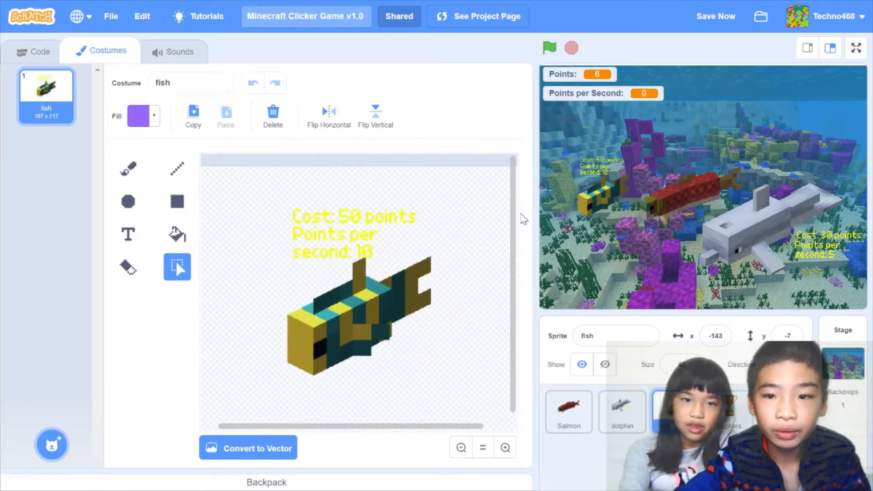
click(40, 51)
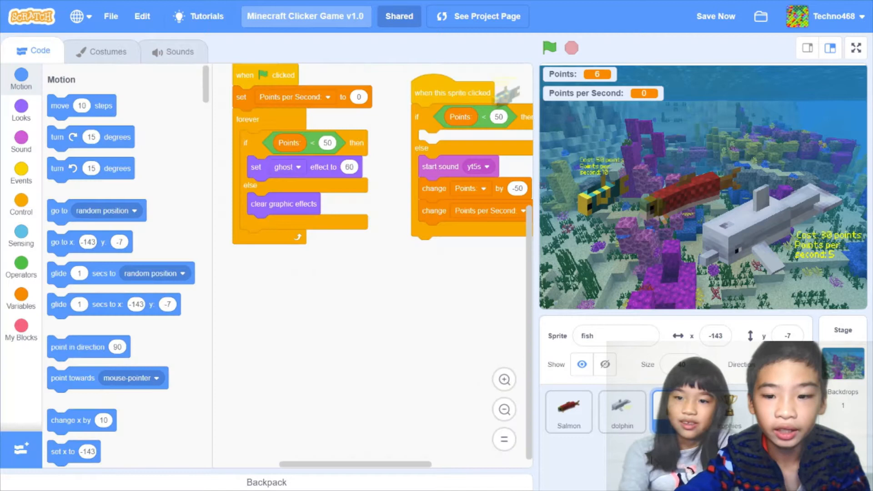
- Select the dolphin, save the project, and test-run the game so Points reset to 0
click(621, 413)
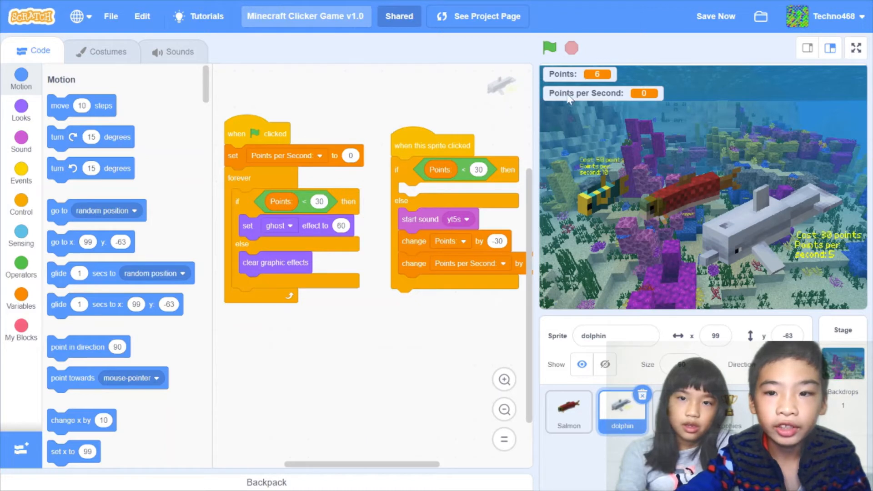
click(716, 16)
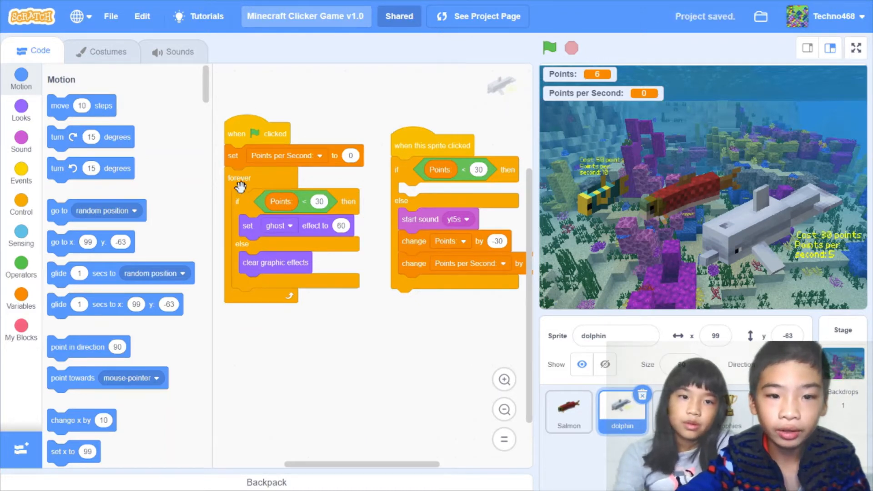
mouse_move(303, 201)
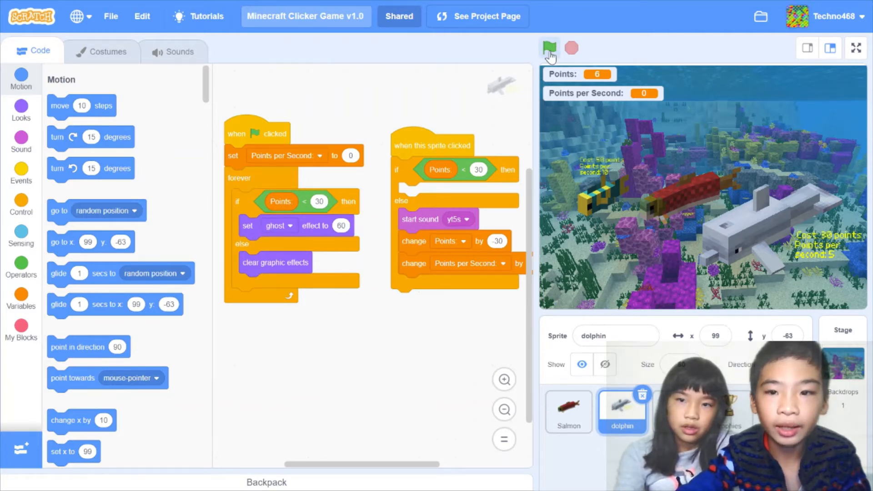
click(550, 47)
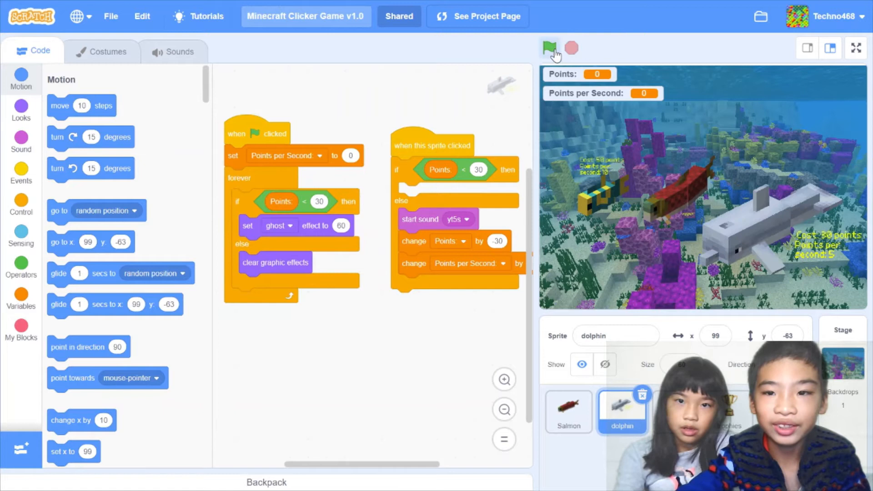
click(549, 48)
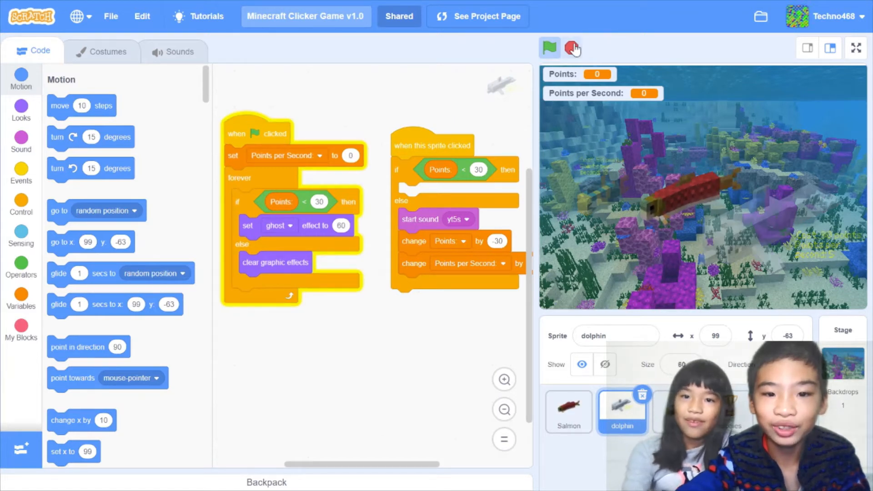
click(549, 47)
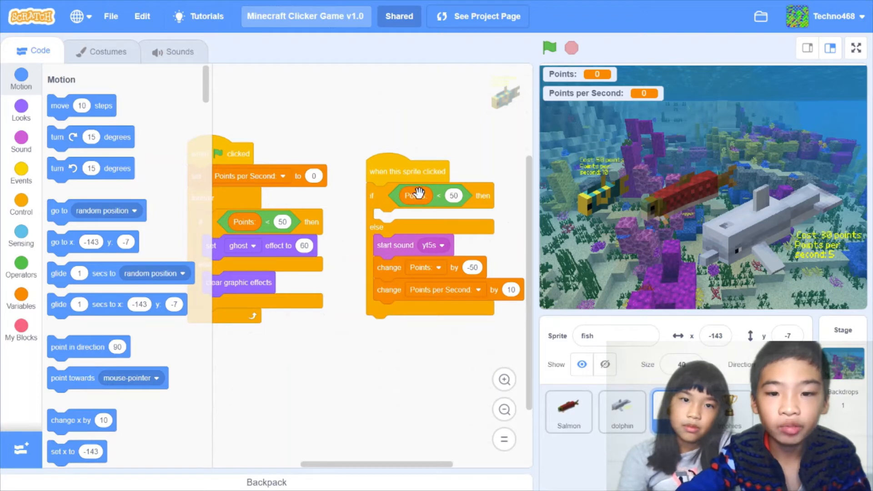
mouse_move(384, 228)
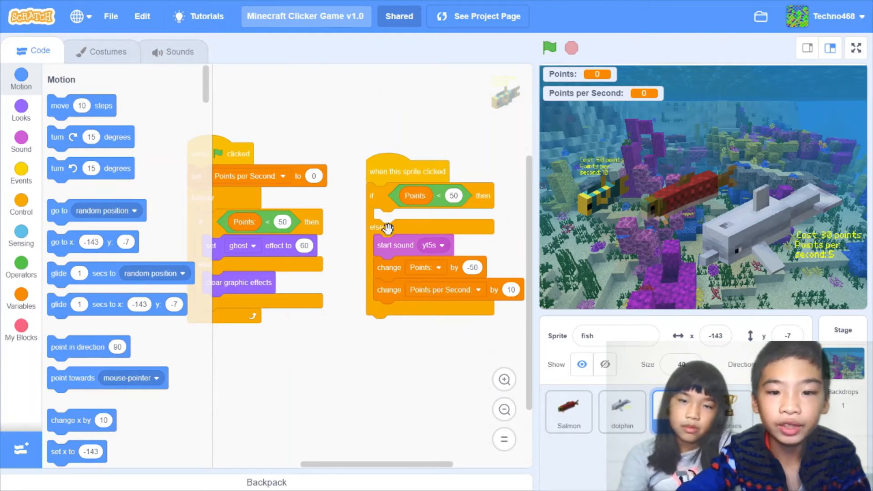
mouse_move(462, 198)
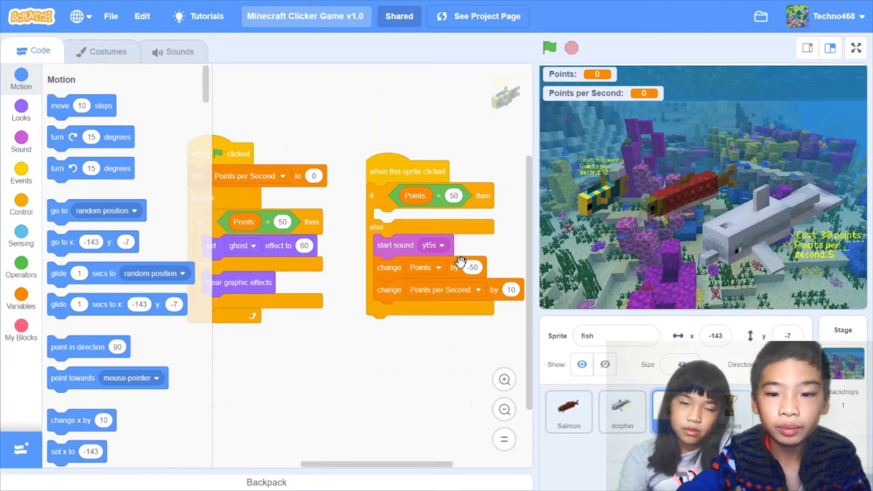
mouse_move(611, 204)
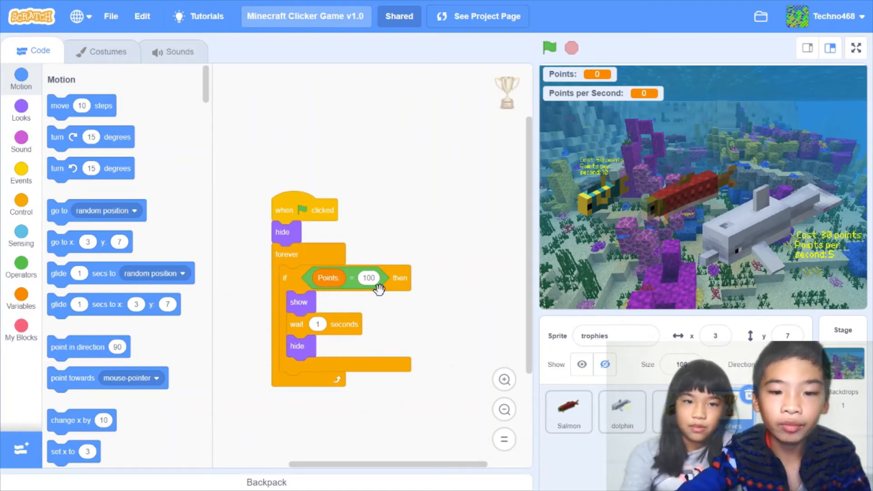
mouse_move(606, 126)
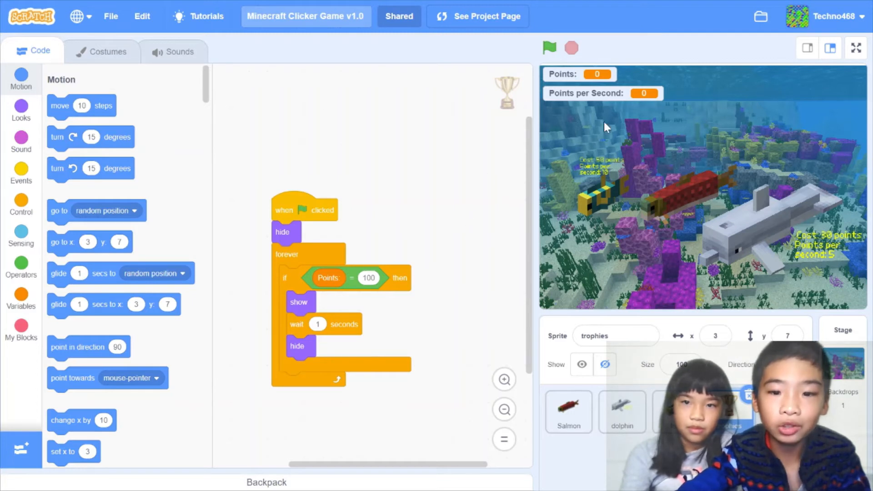
mouse_move(386, 344)
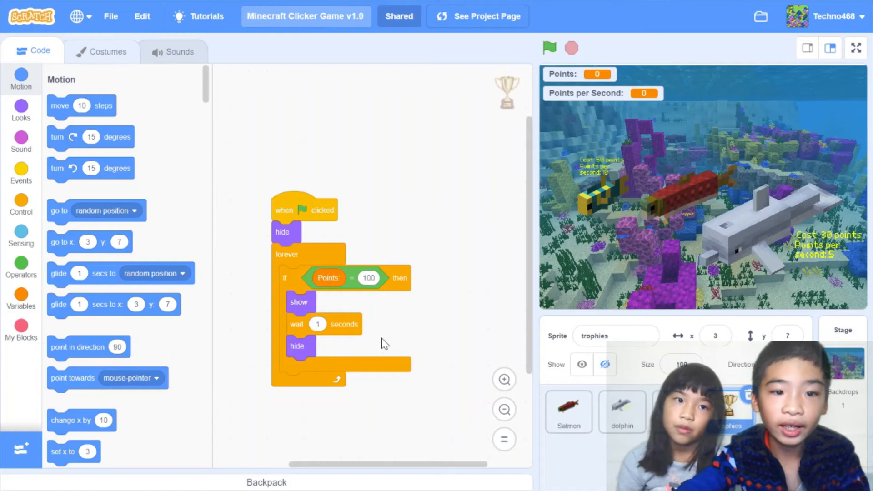
- View the trophies sprite's costumes
click(107, 50)
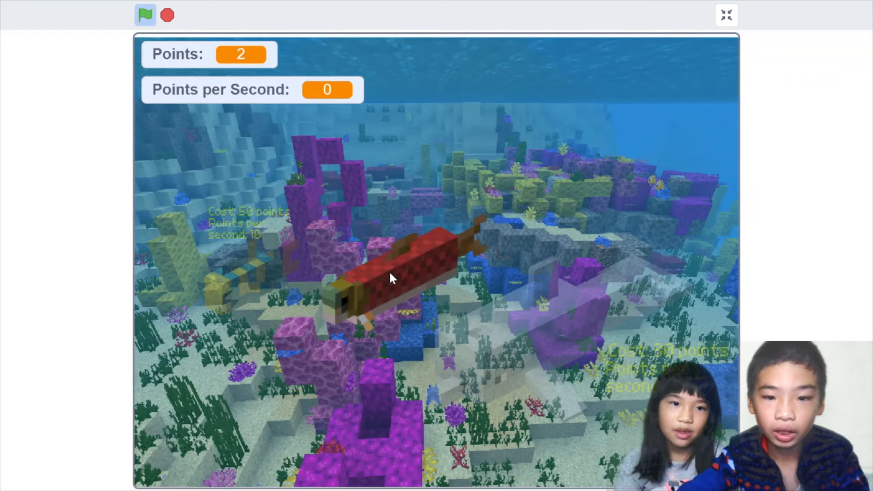
- Click the salmon repeatedly in full-screen play to build up the score
click(390, 279)
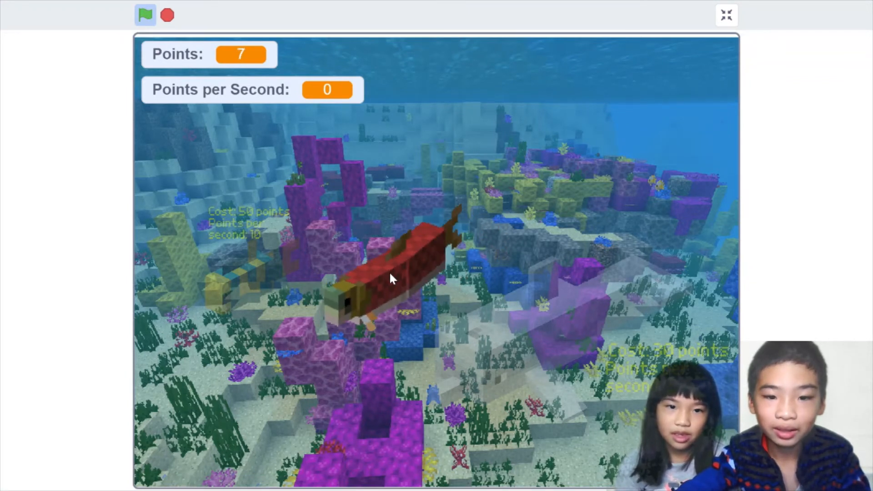
click(389, 278)
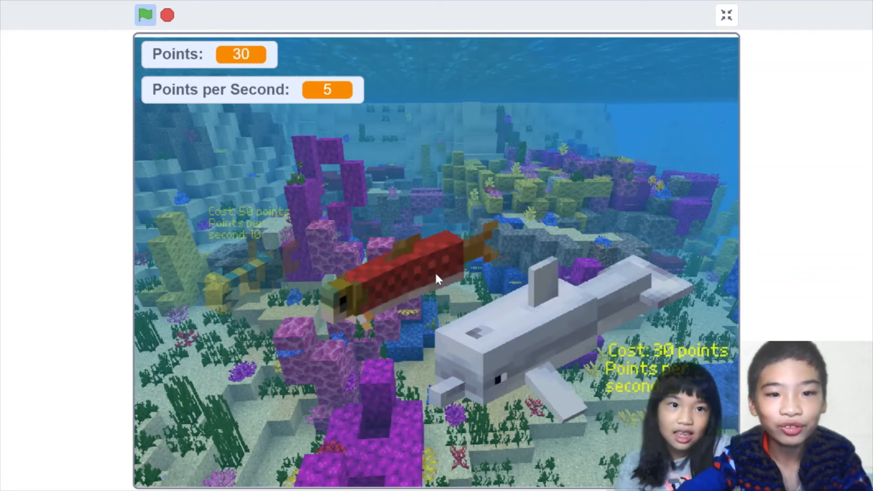
click(401, 262)
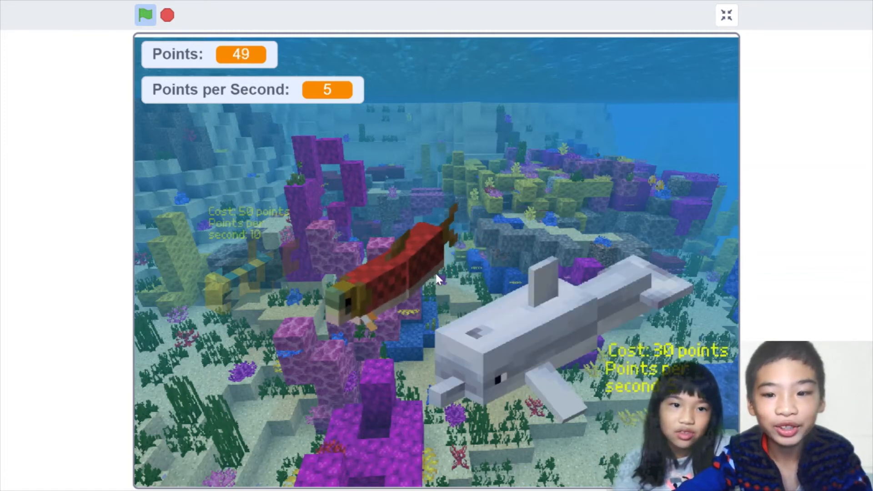
click(407, 279)
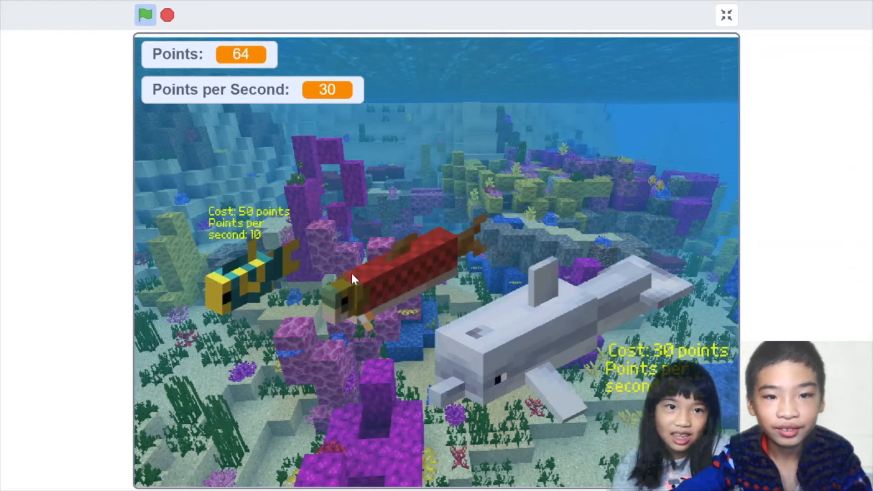
click(357, 278)
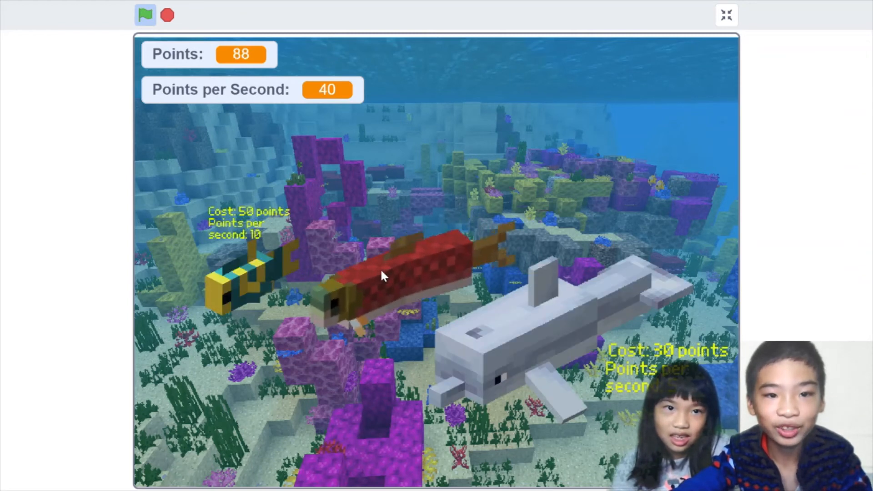
click(384, 276)
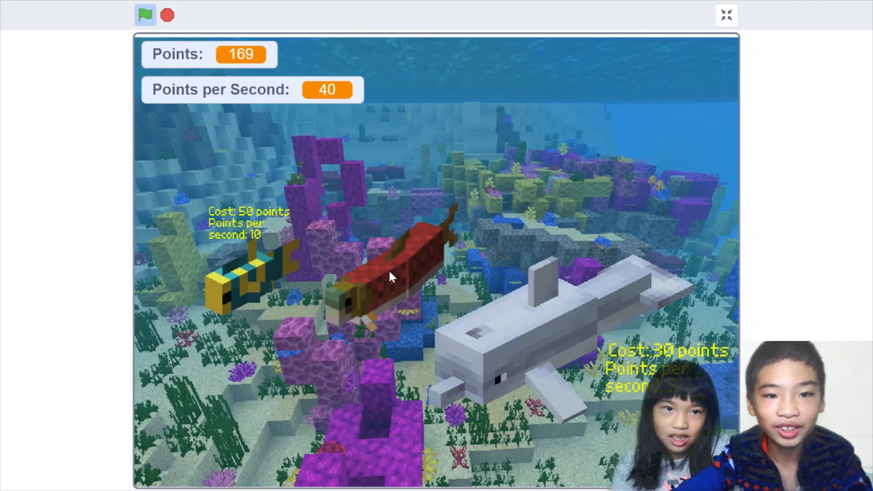